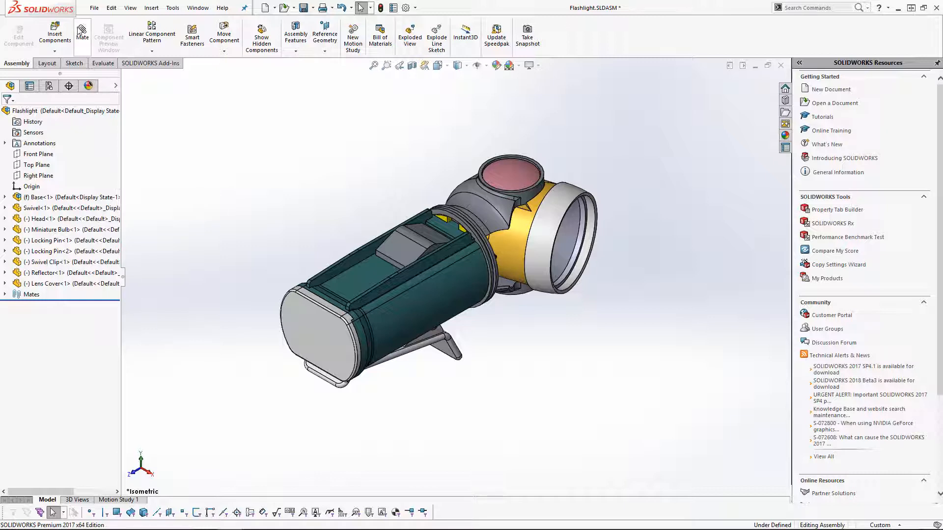
Step: Start Pack and Go from the File menu for Flashlight.SLDASM, listing its 16 referenced files
left_click(94, 8)
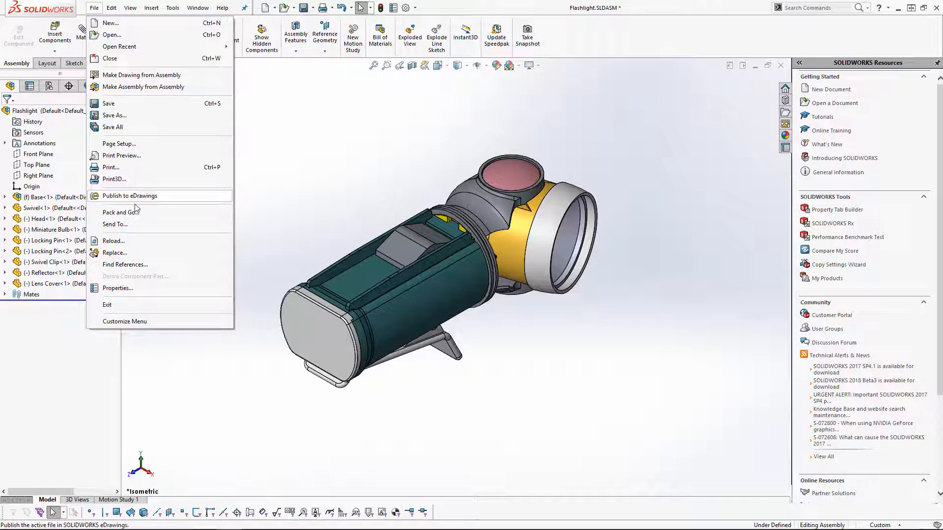
left_click(137, 212)
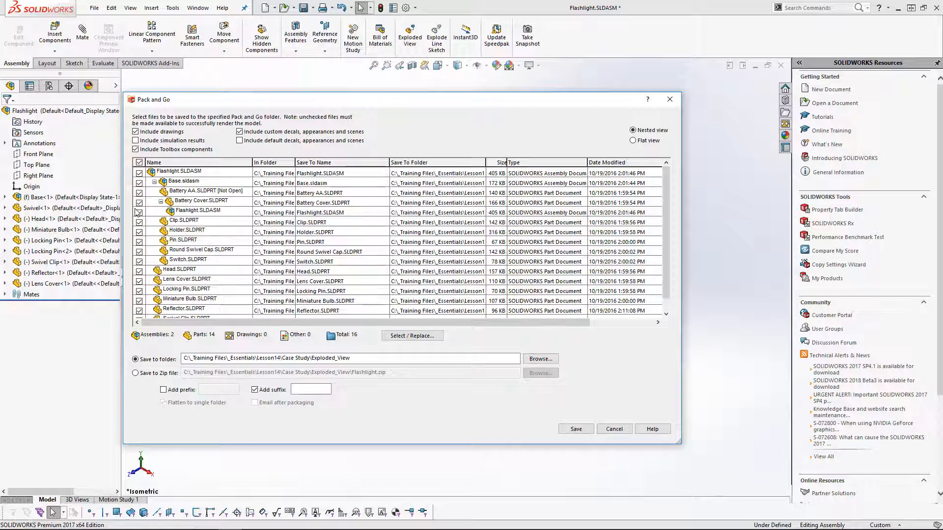
Step: Toggle the prefix/suffix renaming options, leave Pack and Go, and expand Base to show its Battery AA parts
left_click(163, 389)
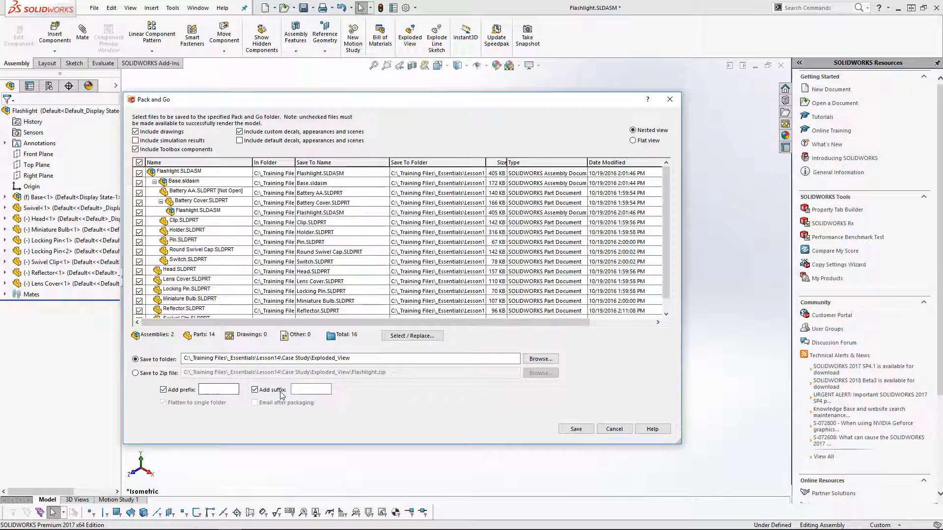
left_click(253, 388)
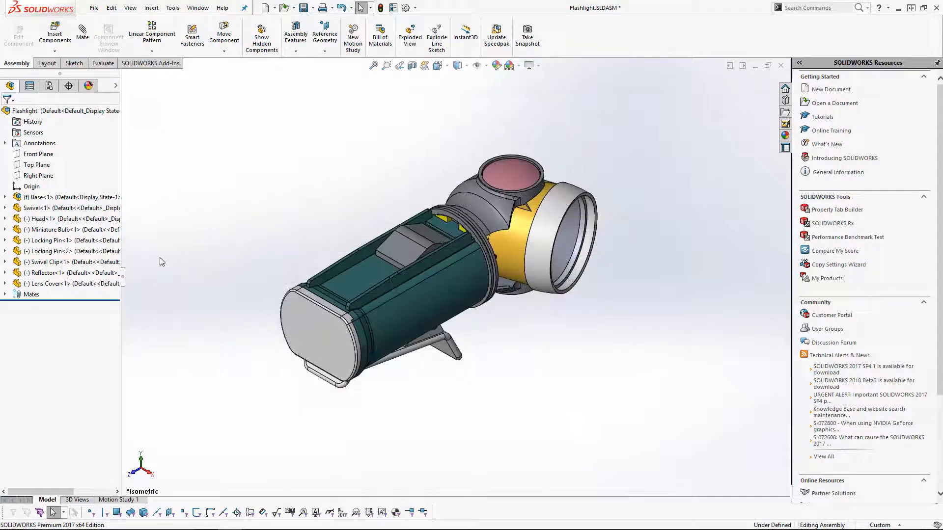
left_click(5, 196)
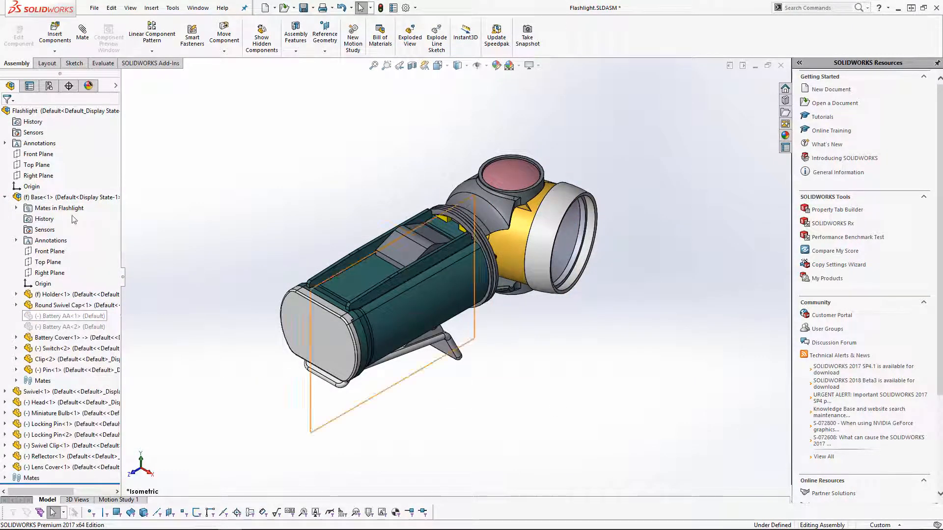
left_click(94, 7)
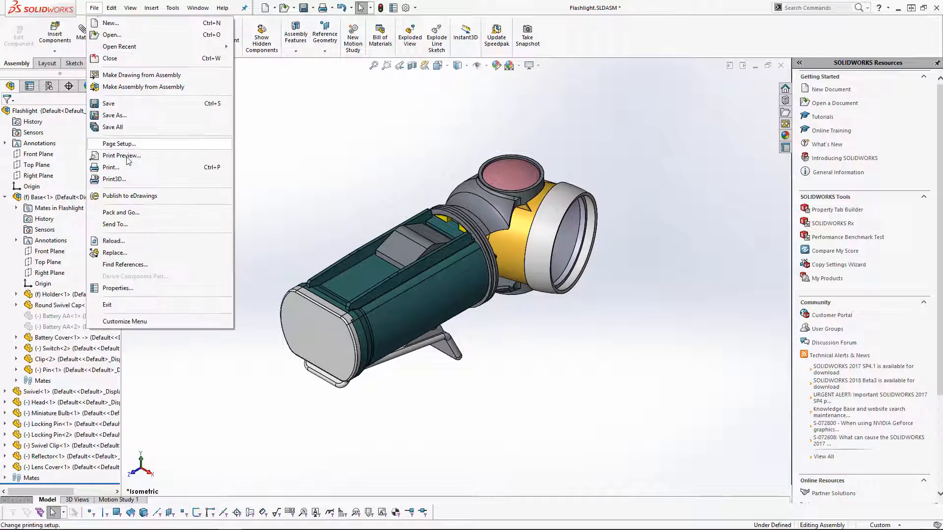
Step: Run Pack and Go again, inspect the Battery AA.SLDPRT row, and move on to Exploded.SLDASM
left_click(120, 212)
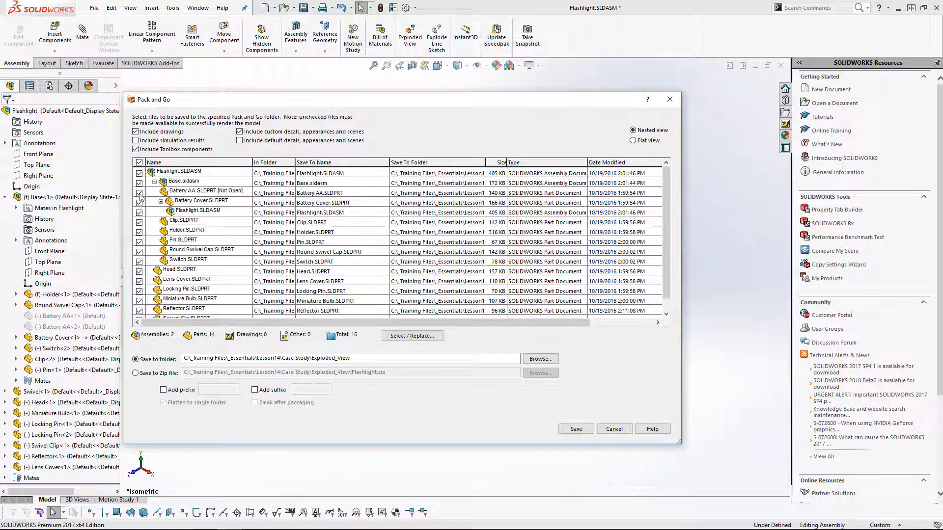
left_click(139, 191)
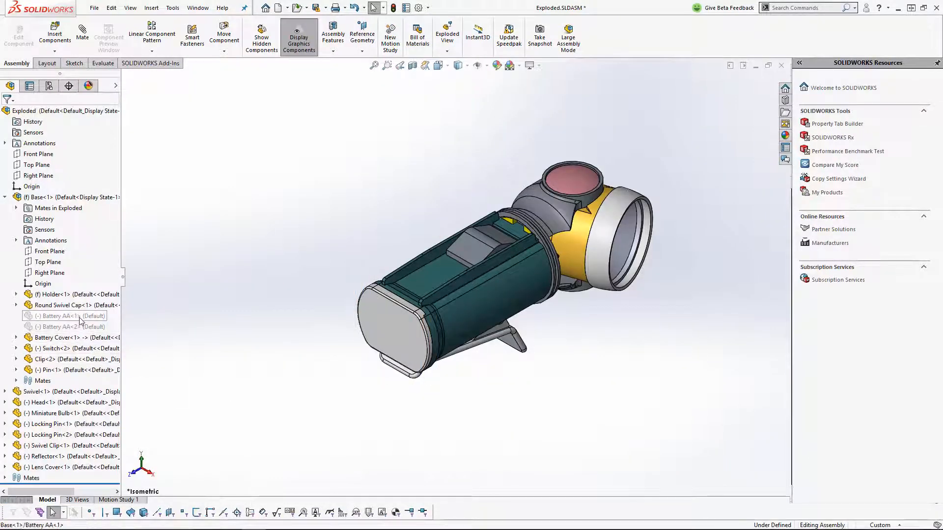
Step: Start Pack and Go for Exploded.SLDASM with suppressed components included in the 16-file list
left_click(94, 8)
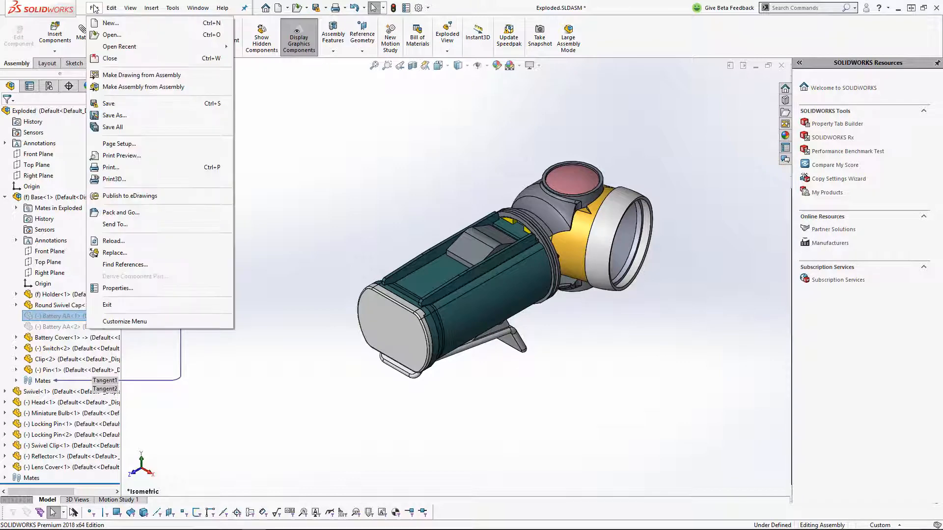
mouse_move(125, 212)
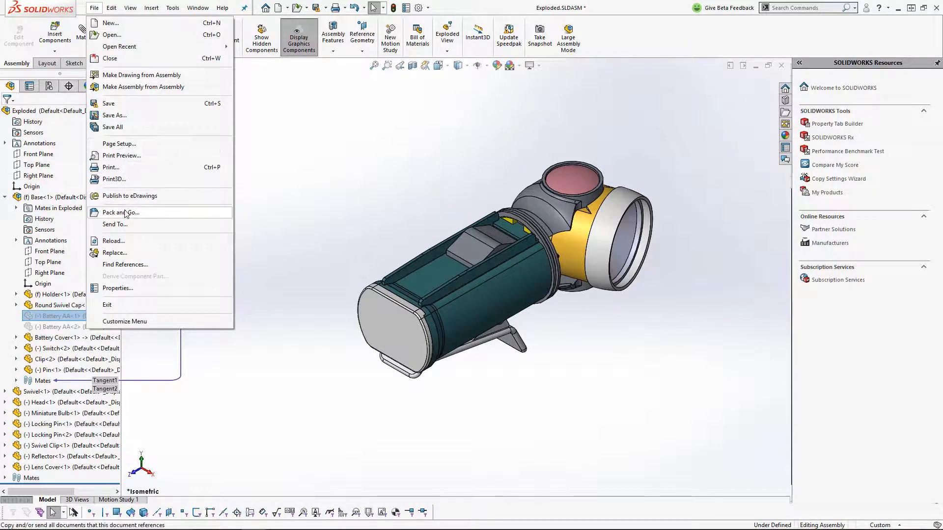
left_click(120, 212)
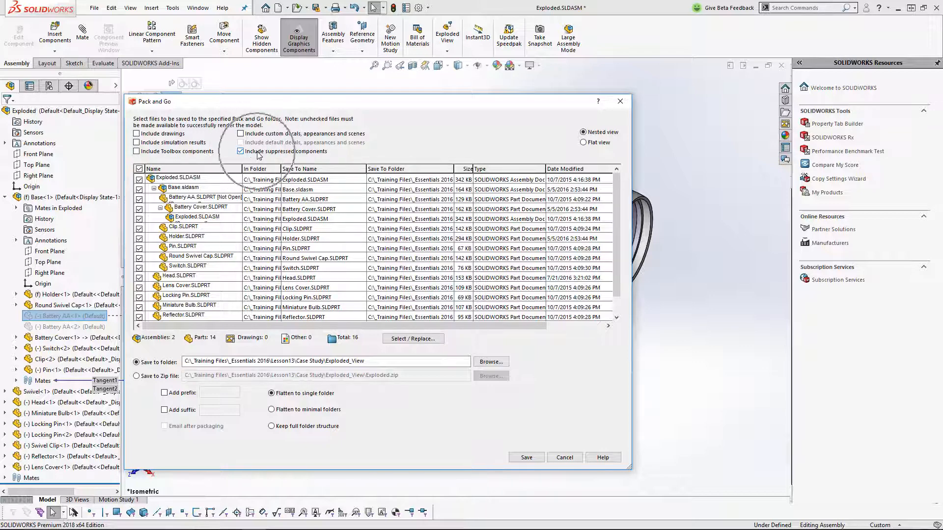
Step: Clear 'Include suppressed components', recheck it to compare, then leave it cleared at 14 files
left_click(239, 151)
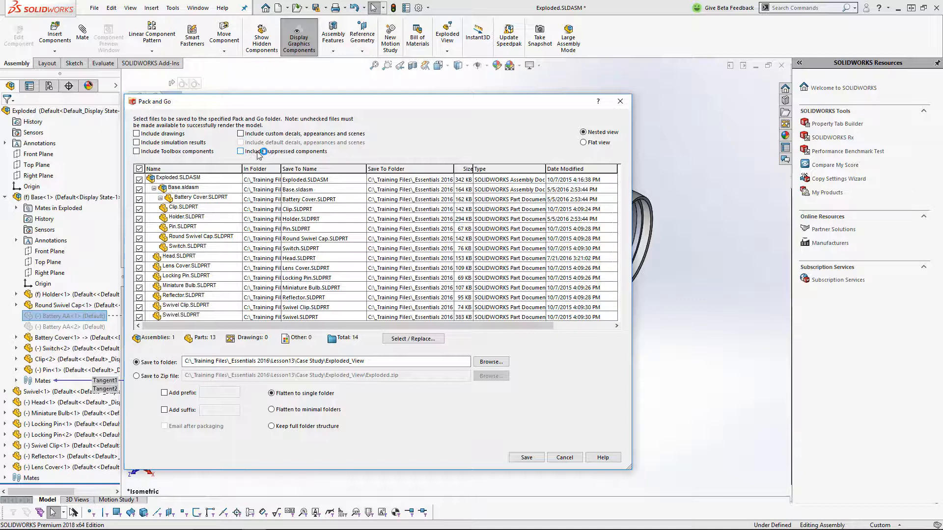
left_click(240, 151)
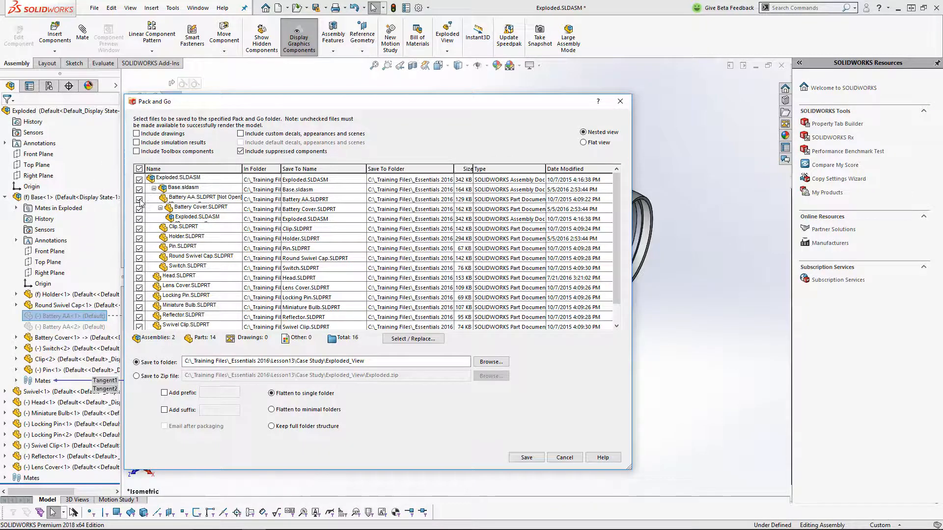
left_click(240, 152)
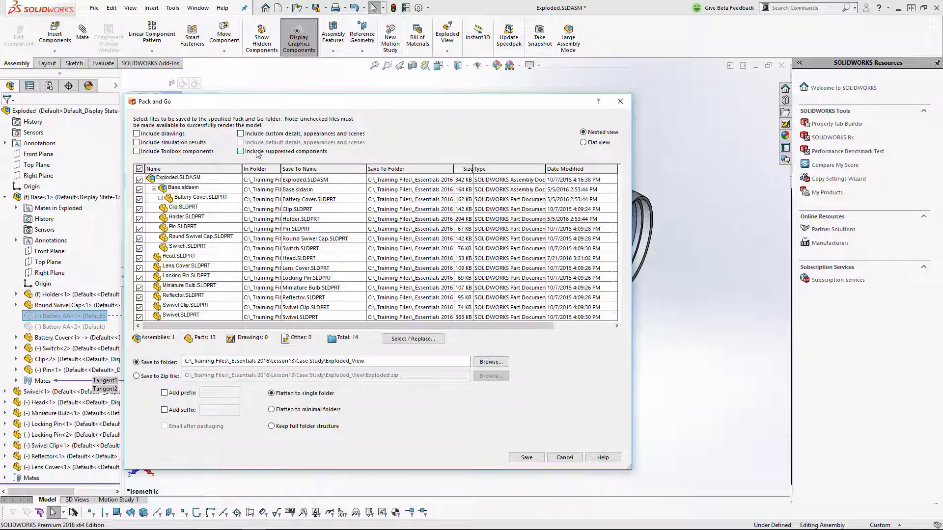